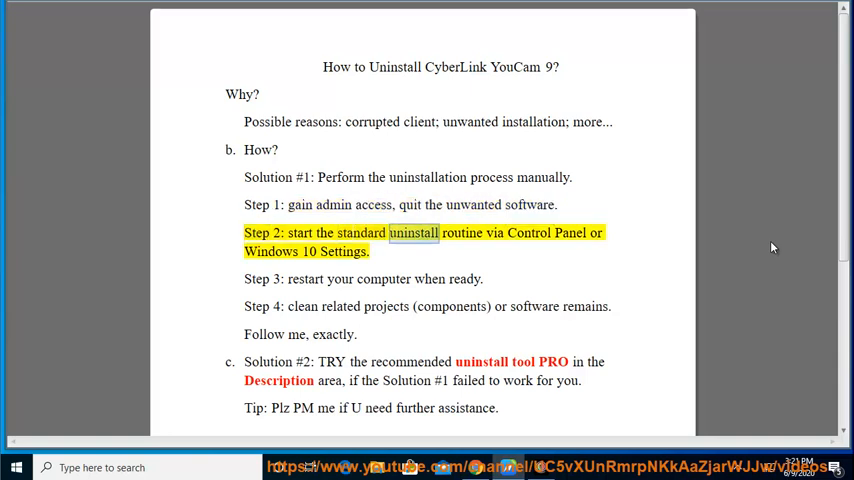
# Highlight 'uninstall', 'ready', 'projects', Solution #2 and the assistance tip in the guide
pyautogui.doubleClick(311, 251)
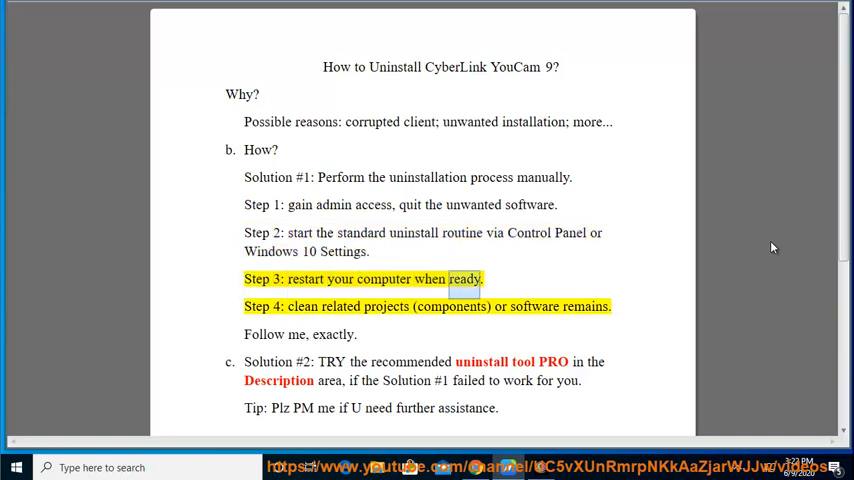
pyautogui.doubleClick(386, 306)
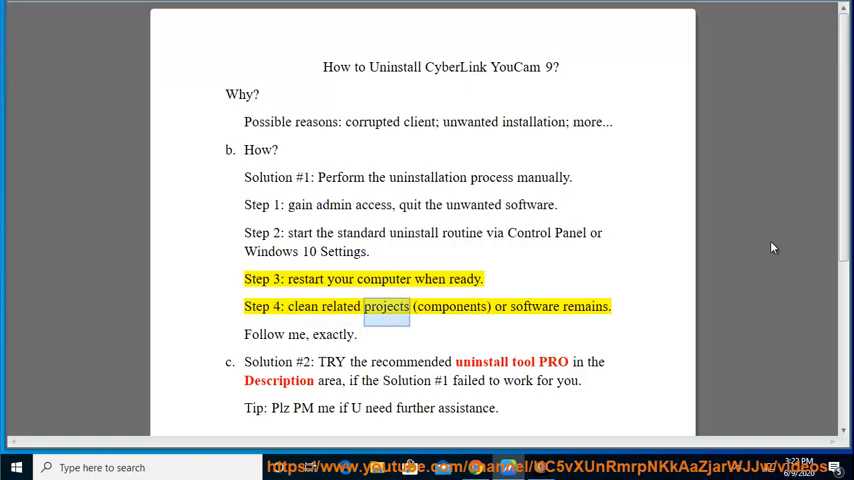
pyautogui.doubleClick(585, 306)
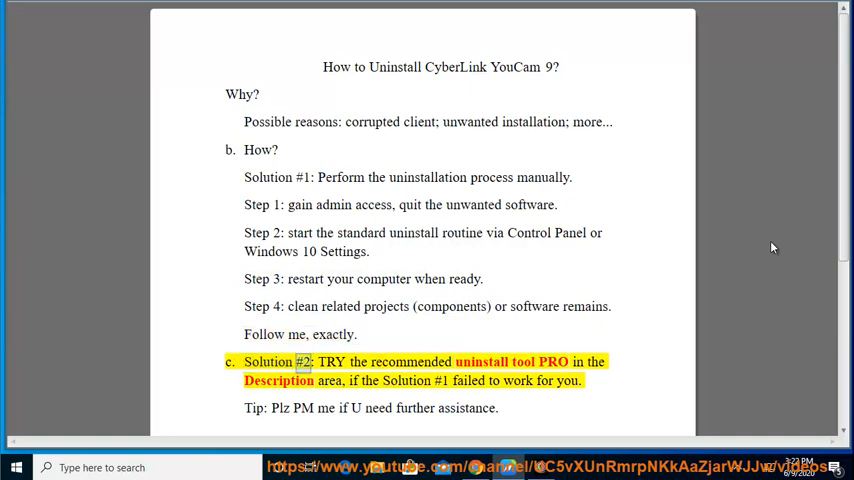
pyautogui.doubleClick(553, 361)
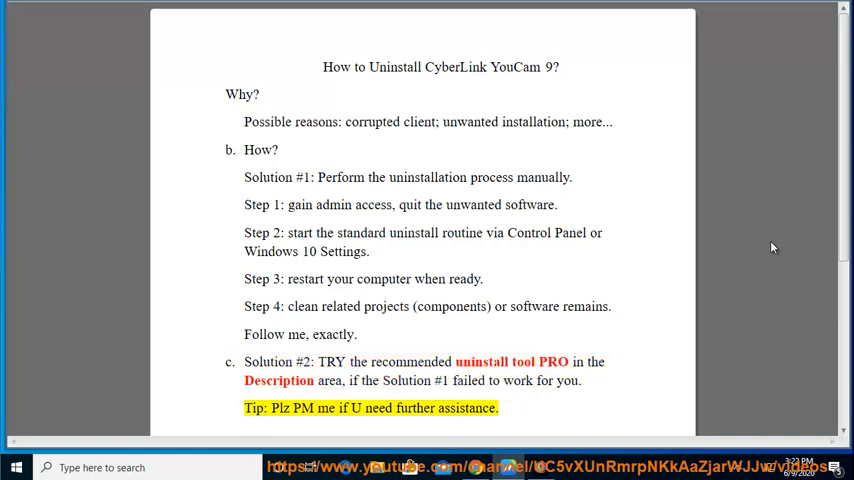
pyautogui.doubleClick(466, 408)
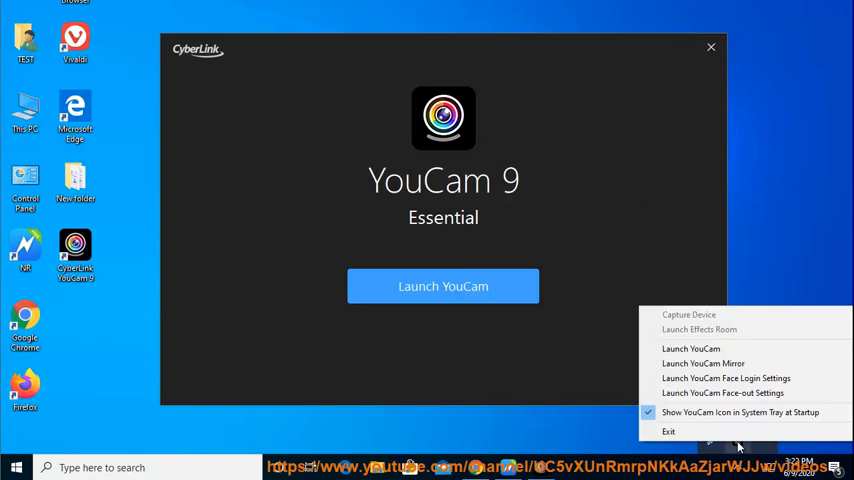
pyautogui.moveTo(668, 431)
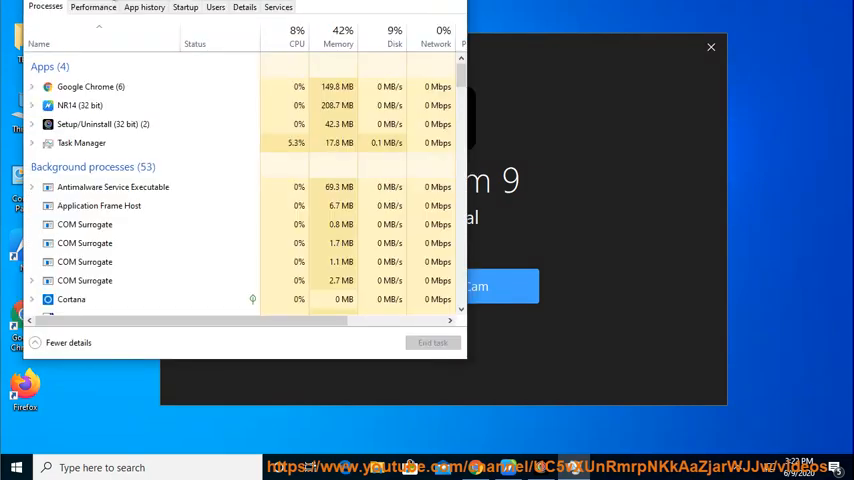
# Expand Setup/Uninstall (32 bit) and open its file location in File Explorer
pyautogui.click(103, 124)
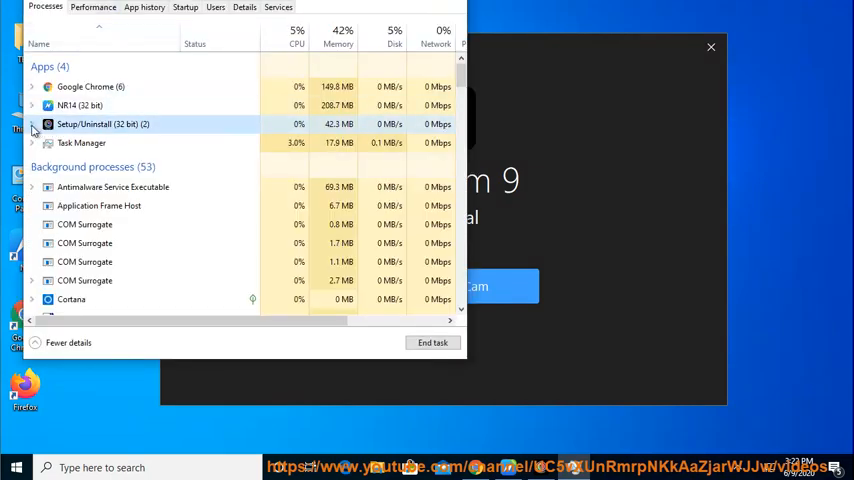
pyautogui.click(32, 124)
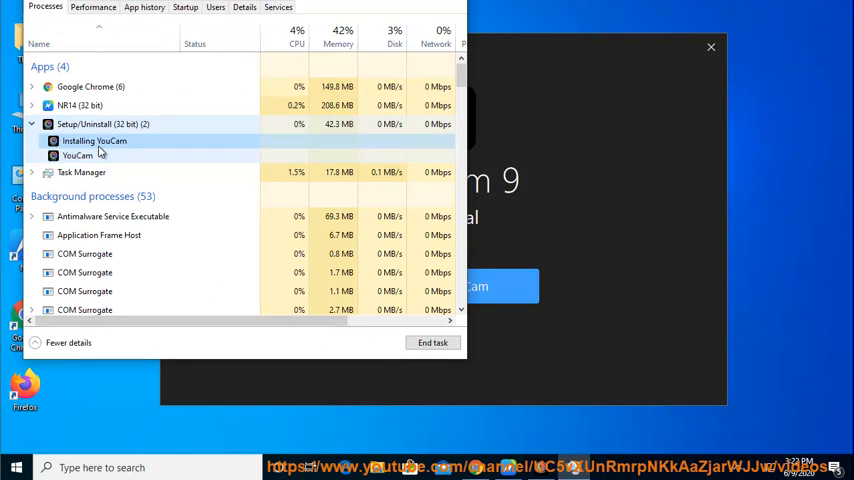
pyautogui.rightClick(76, 155)
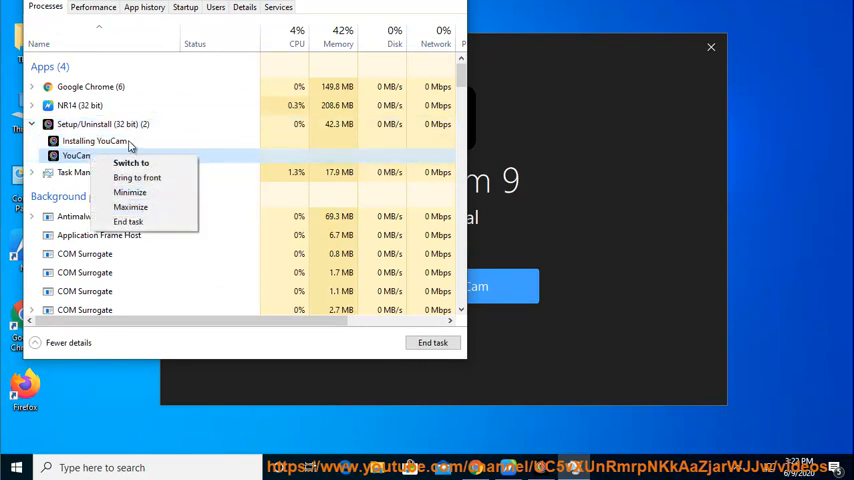
pyautogui.rightClick(100, 123)
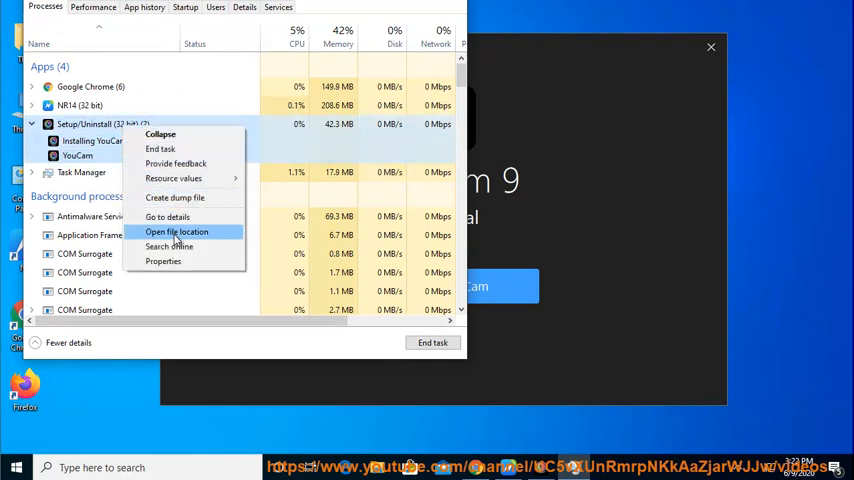
pyautogui.click(177, 231)
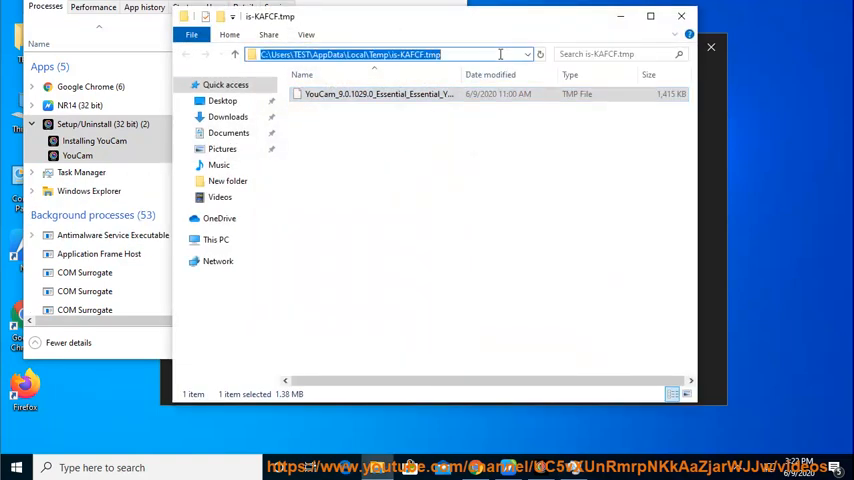